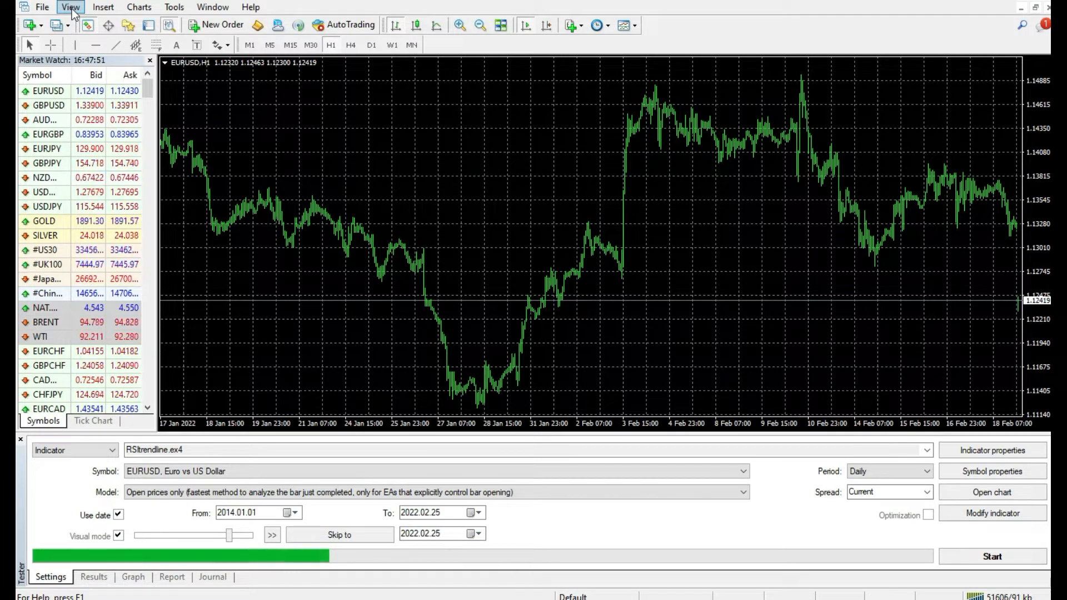
# Show the Strategy Tester panel, then open the FxPro MetaTrader 4 installation's MQL4 folder.
pyautogui.click(70, 7)
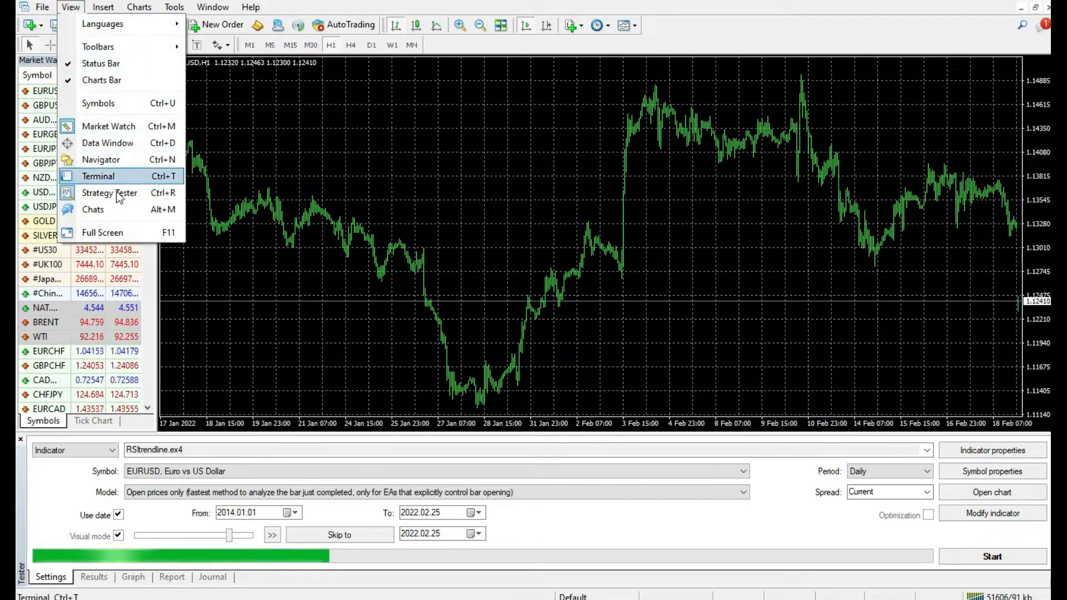
pyautogui.moveTo(109, 193)
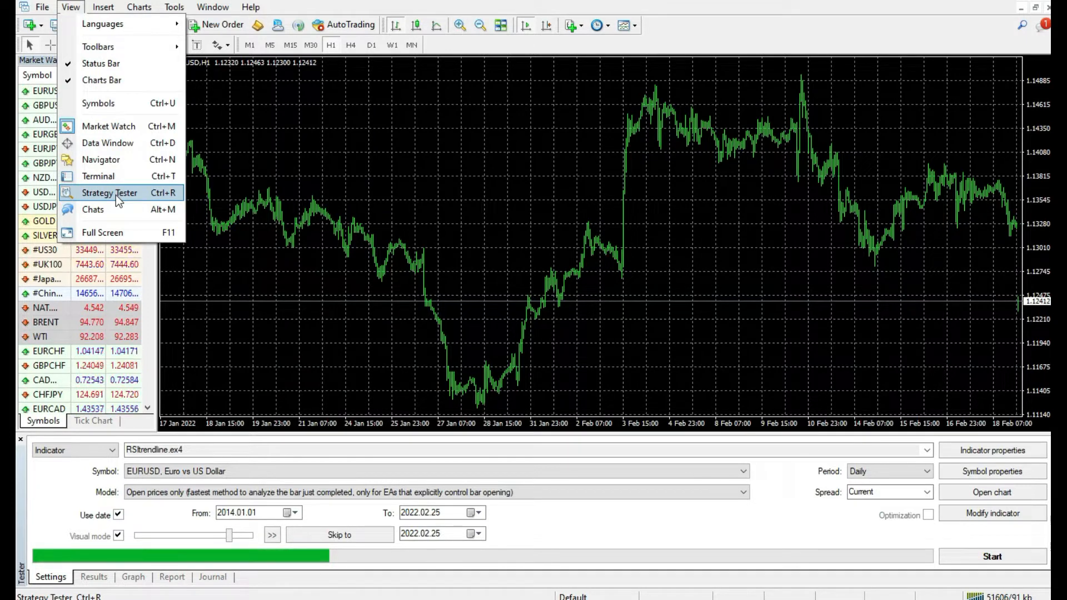
pyautogui.click(701, 46)
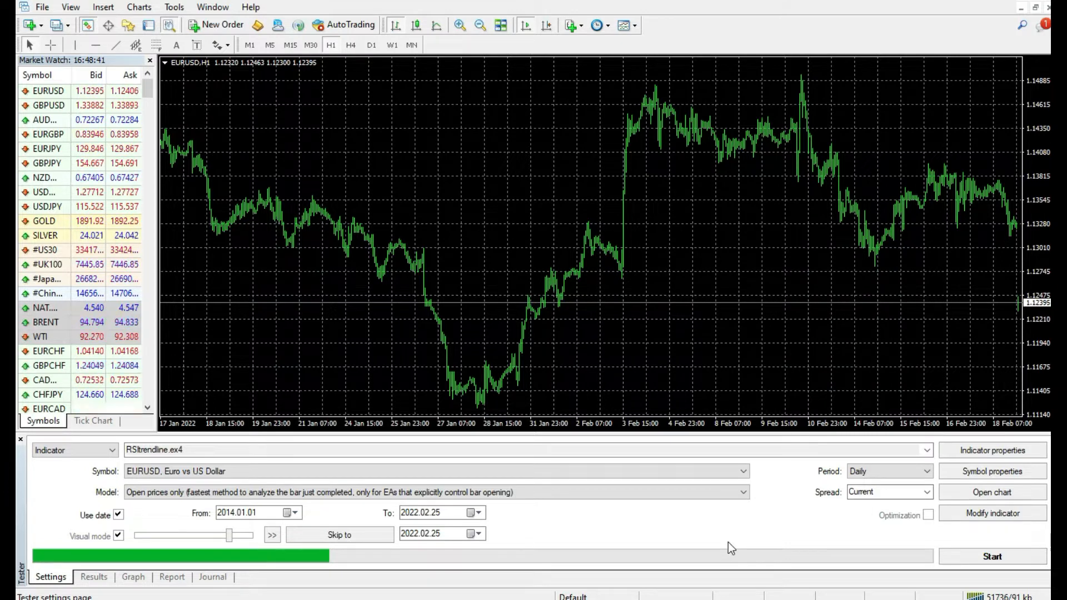
pyautogui.moveTo(253, 206)
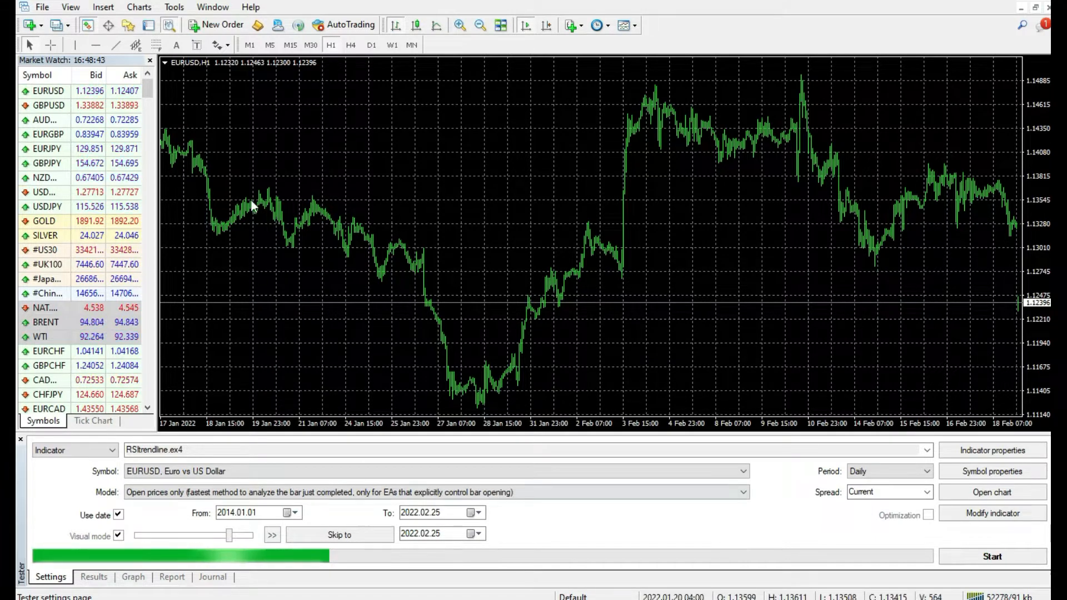
pyautogui.click(41, 6)
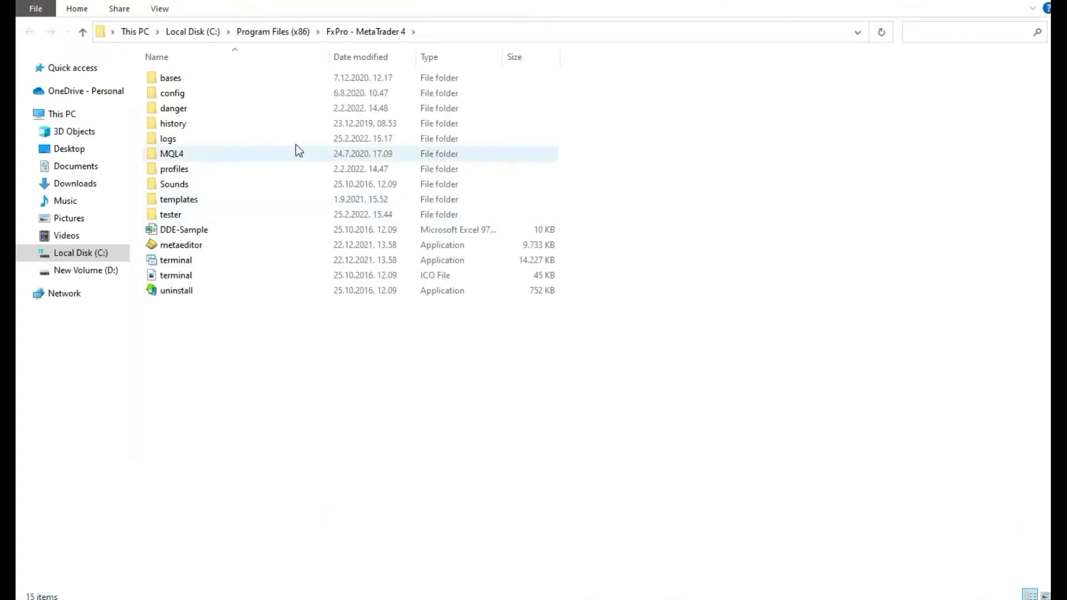
pyautogui.click(172, 153)
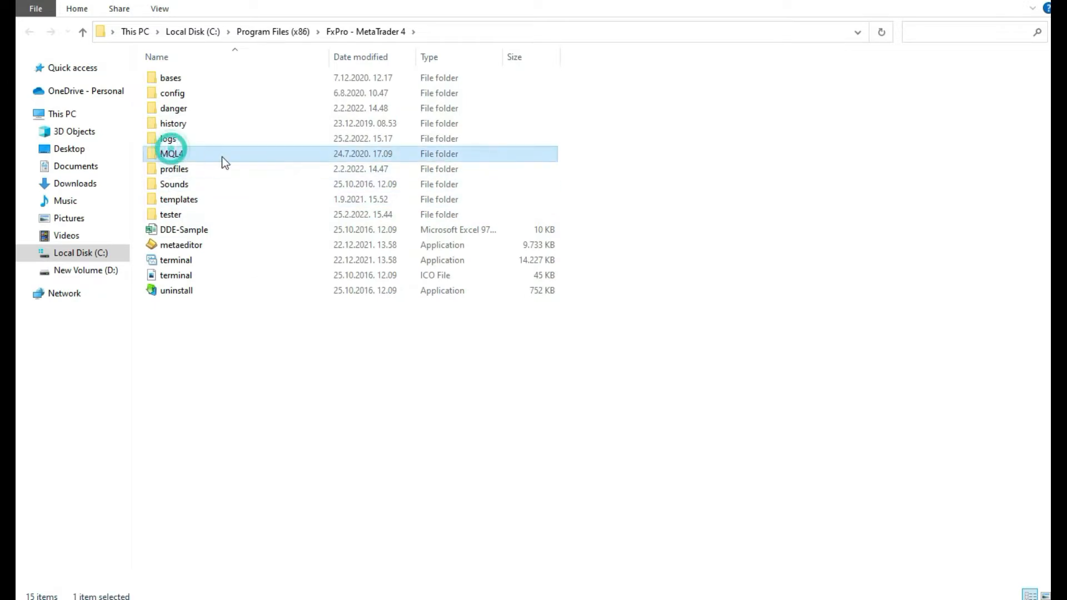
pyautogui.doubleClick(172, 153)
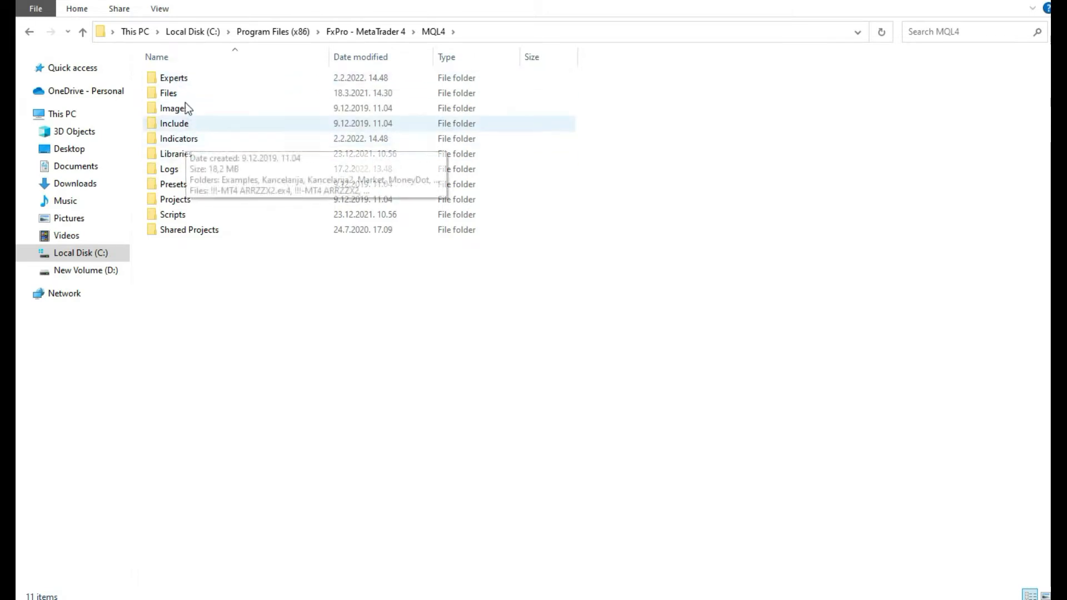
pyautogui.moveTo(173, 78)
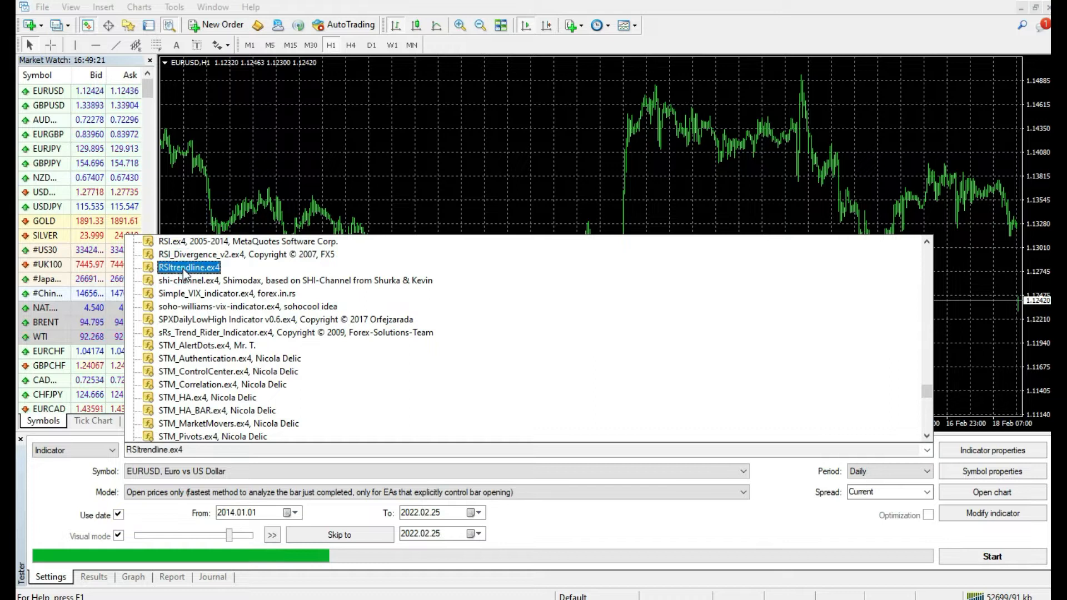
# Keep RSItrendline.ex4 as the Strategy Tester's indicator.
pyautogui.click(189, 267)
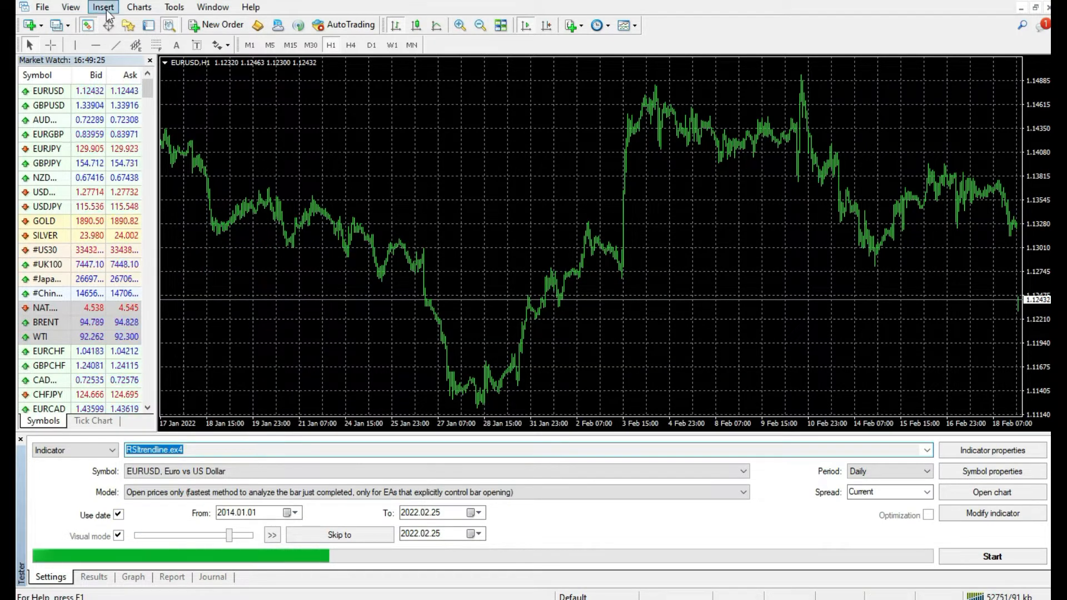
pyautogui.click(172, 7)
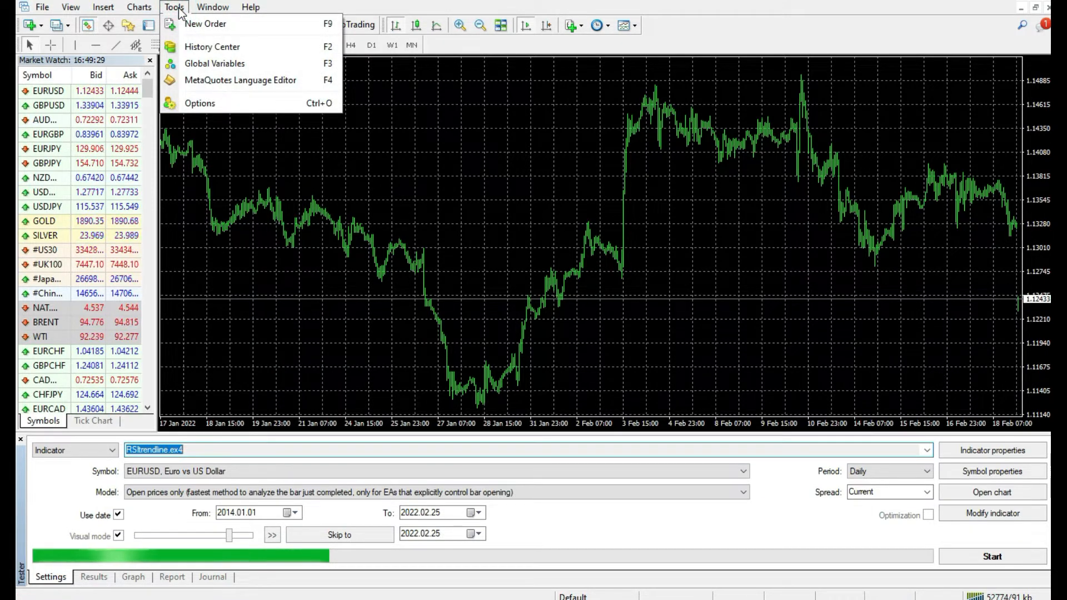
pyautogui.moveTo(211, 46)
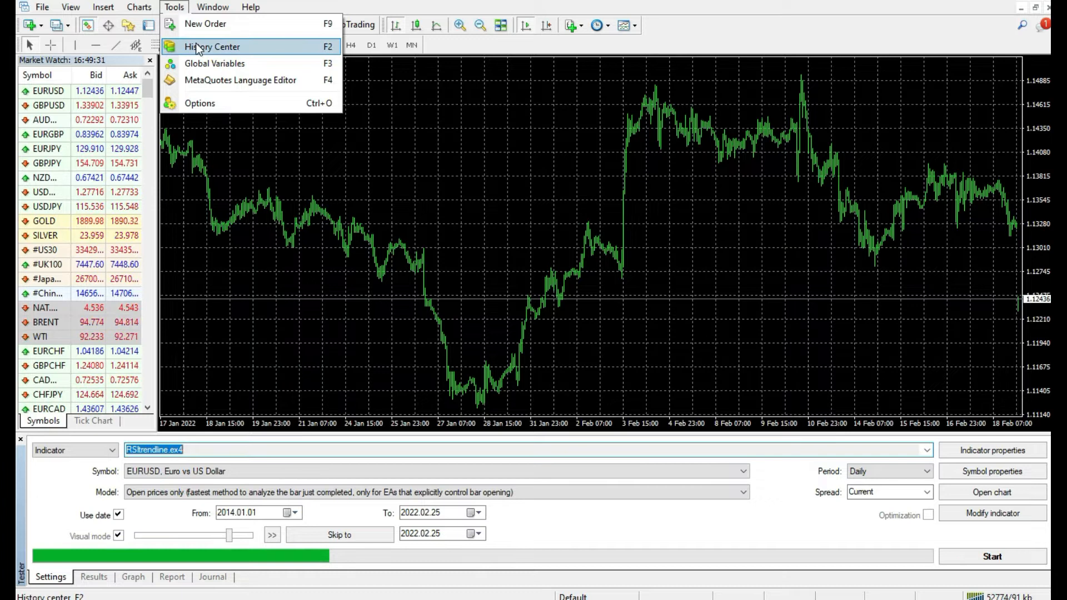
# Re-download EURUSD daily history in History Center, recalculating all timeframes, then close it.
pyautogui.click(211, 46)
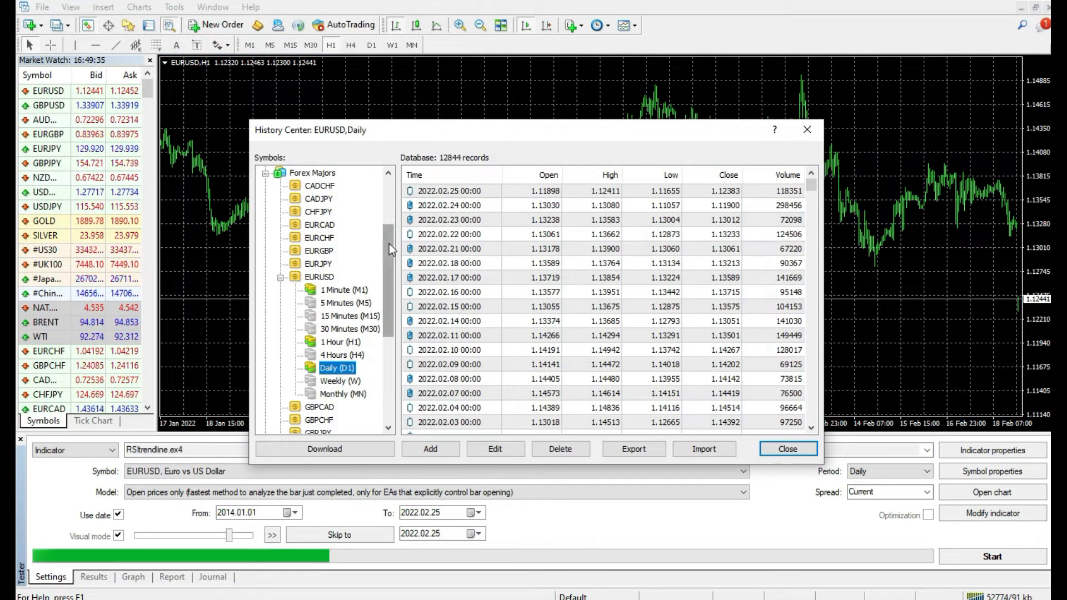
pyautogui.scroll(-3)
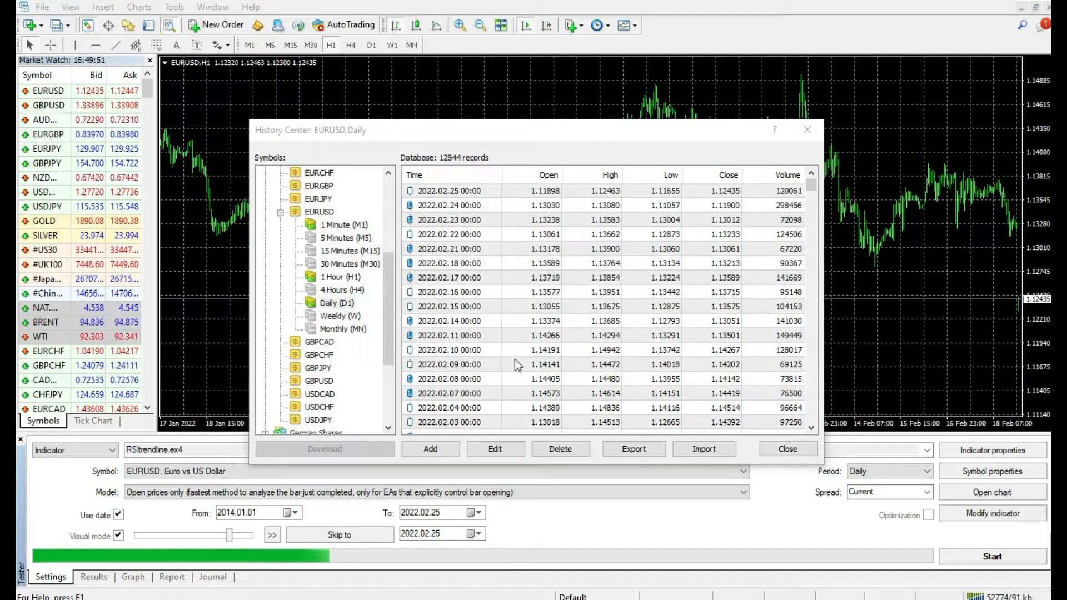
pyautogui.click(325, 448)
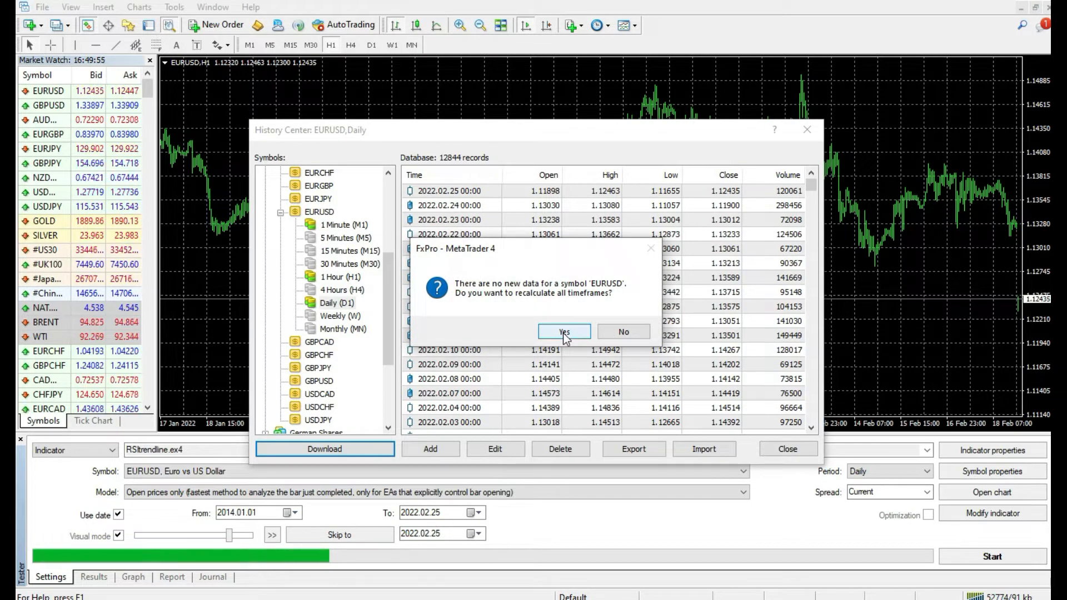
pyautogui.click(563, 333)
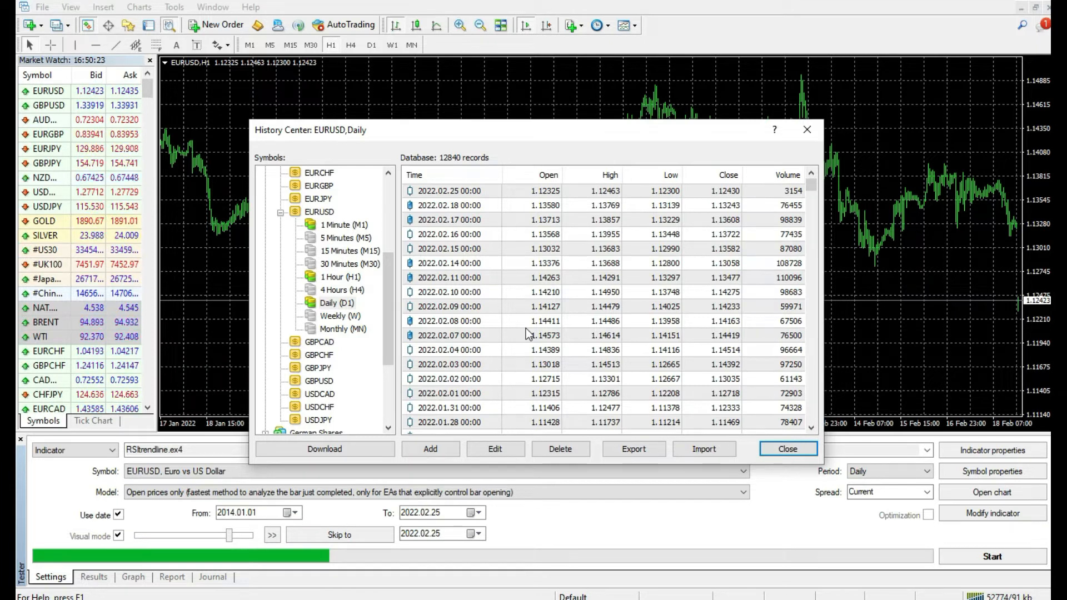
pyautogui.click(787, 449)
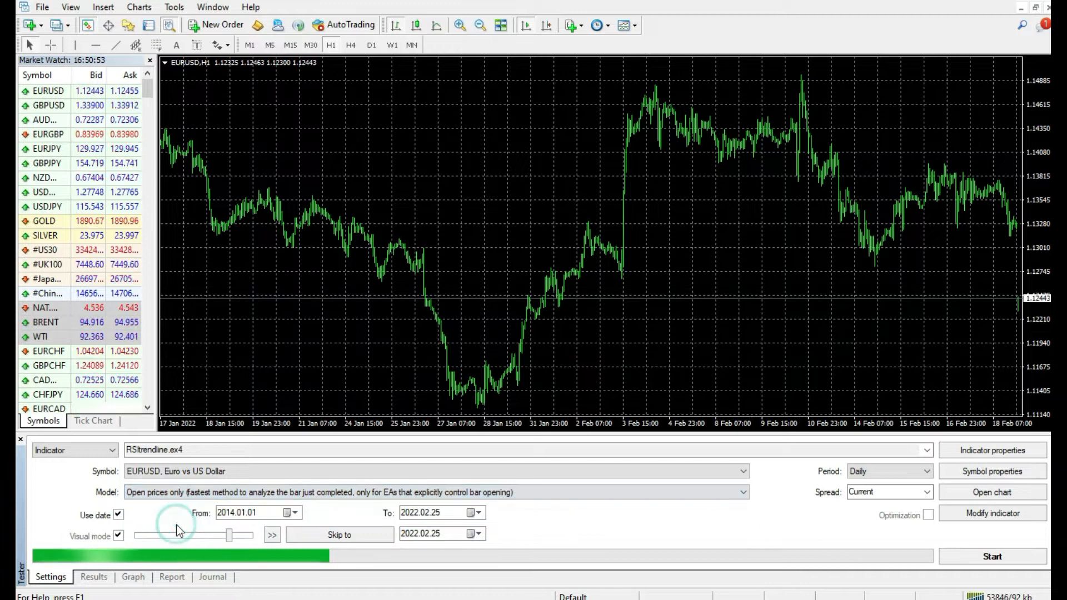
pyautogui.click(738, 491)
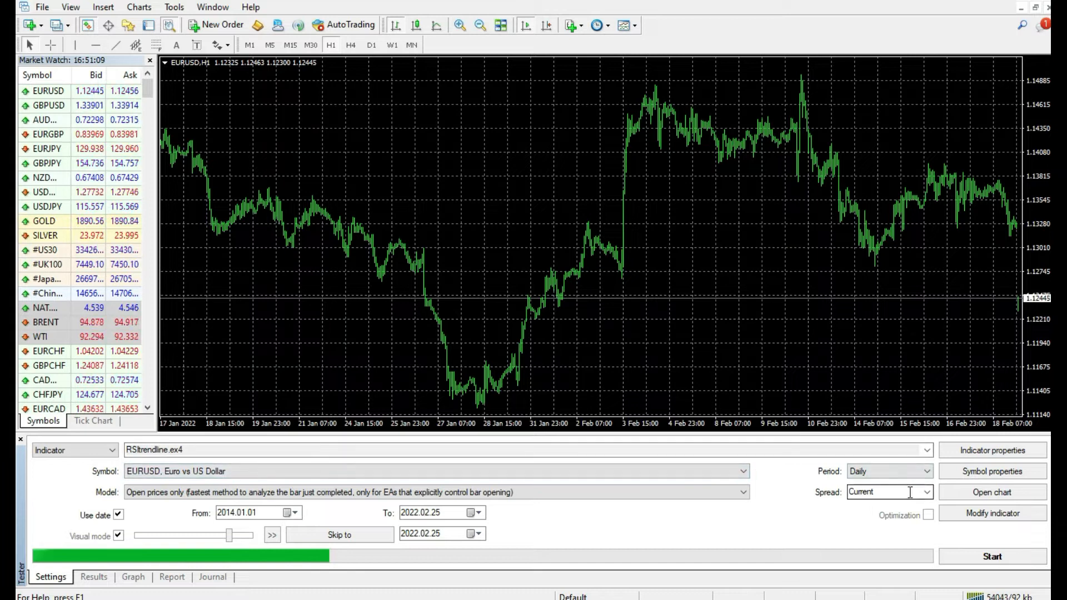
pyautogui.click(924, 492)
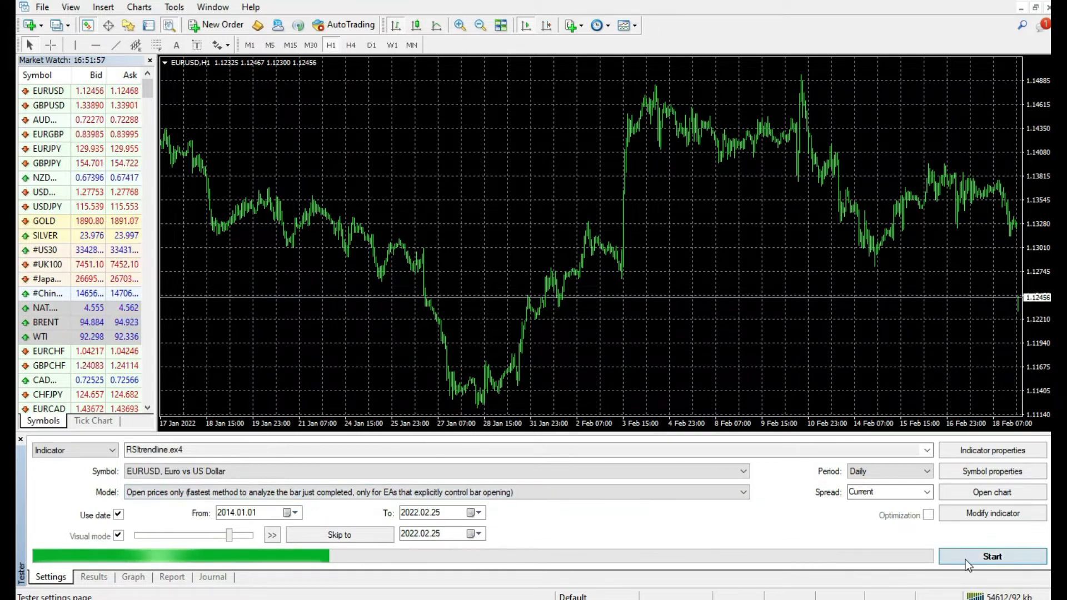
# Start the RSItrendline visual backtest and pause it.
pyautogui.click(991, 556)
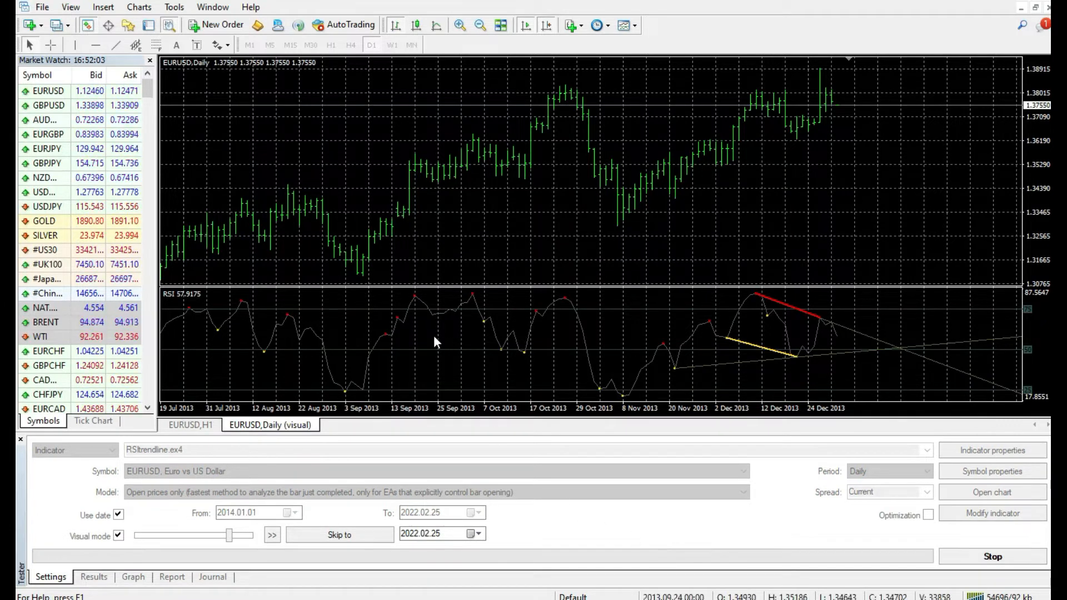
pyautogui.click(272, 534)
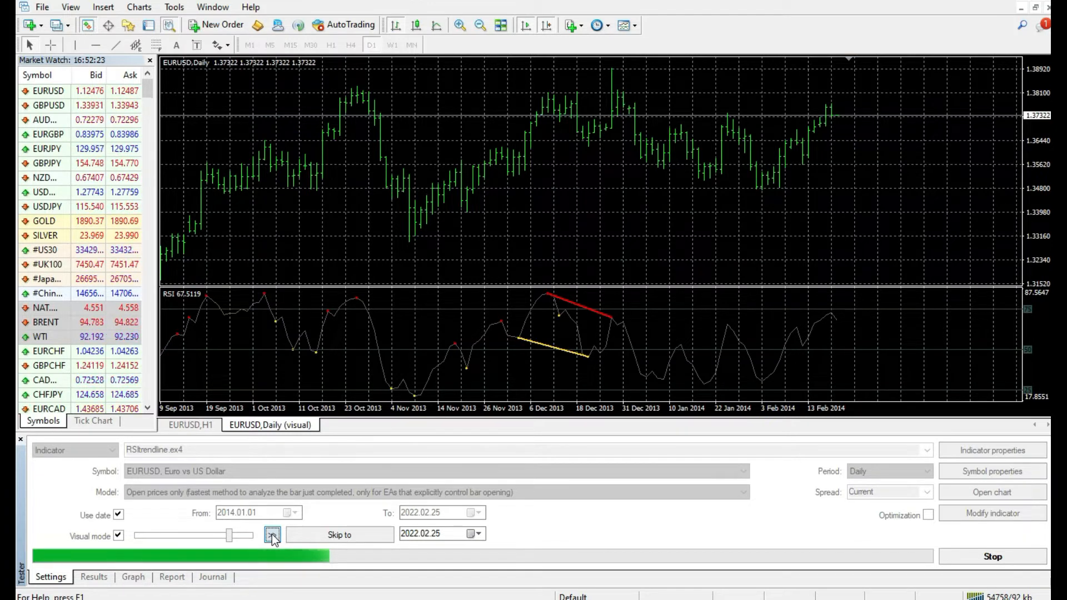
pyautogui.click(271, 534)
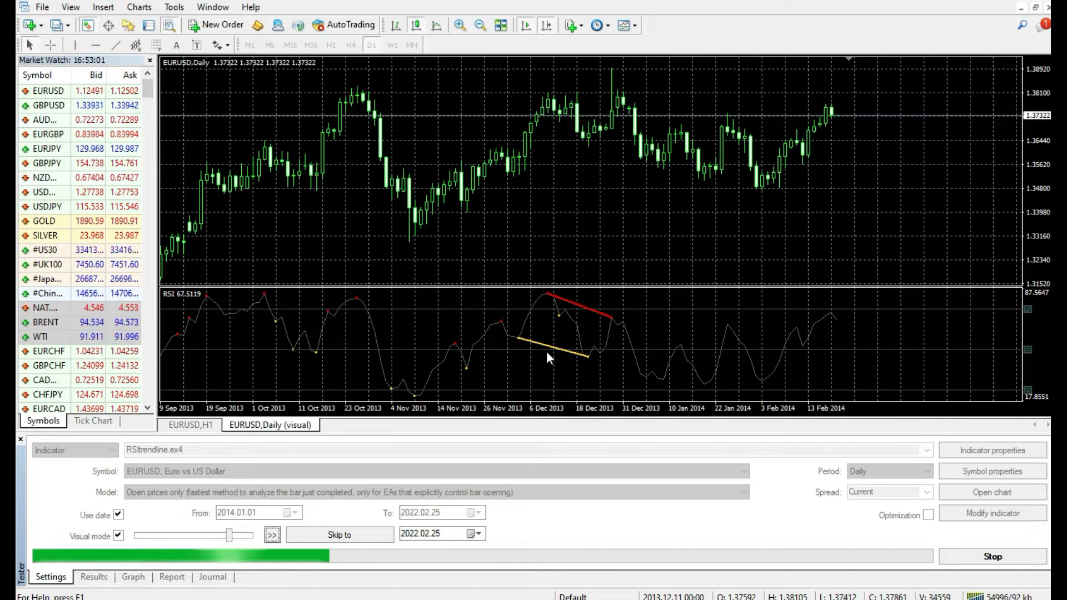
# Add Bollinger Bands (period 20, deviation 1) to the test chart.
pyautogui.click(570, 25)
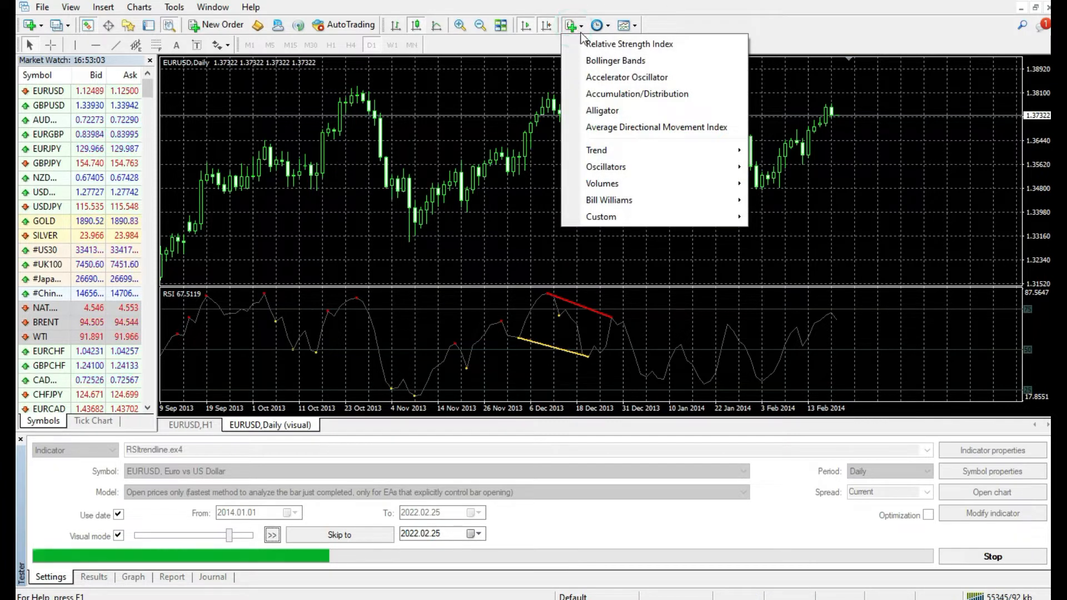
pyautogui.click(615, 60)
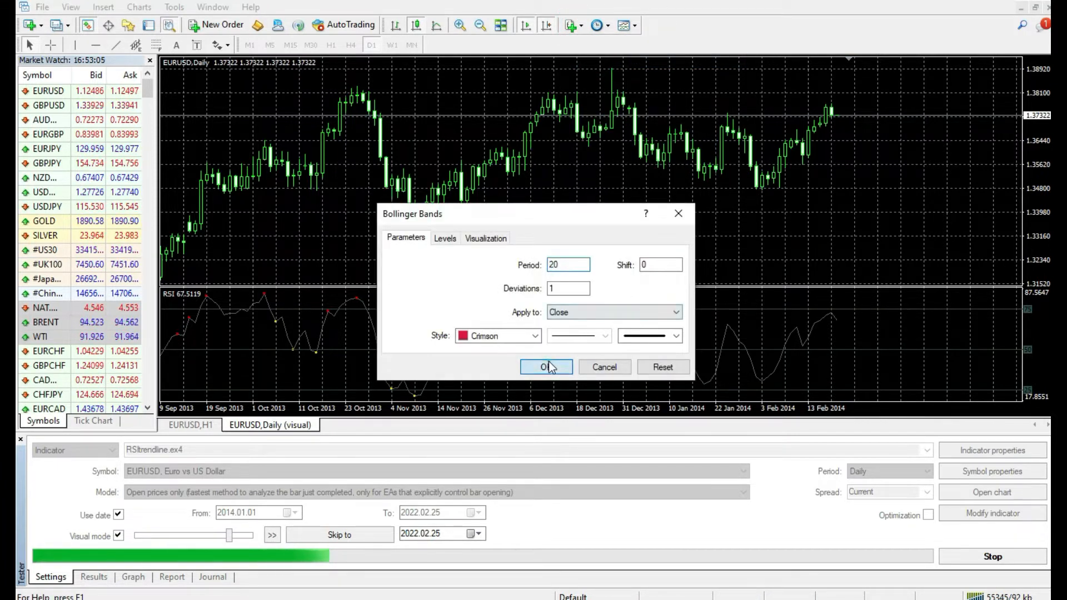
pyautogui.click(546, 367)
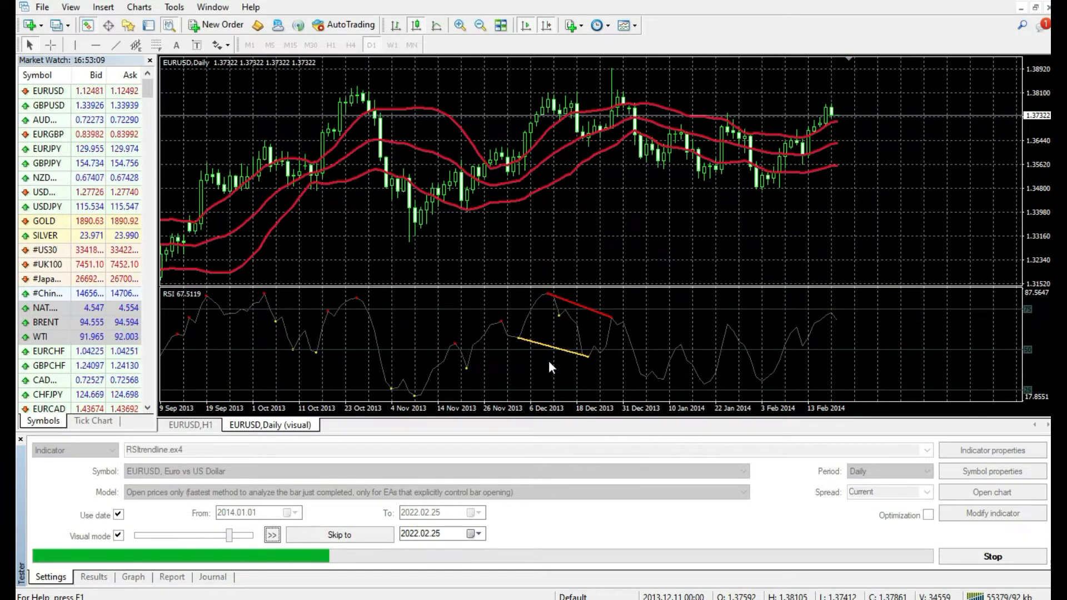
# Adjust speed and pause/resume playback until the RSItrendline test finishes in February 2022.
pyautogui.click(271, 534)
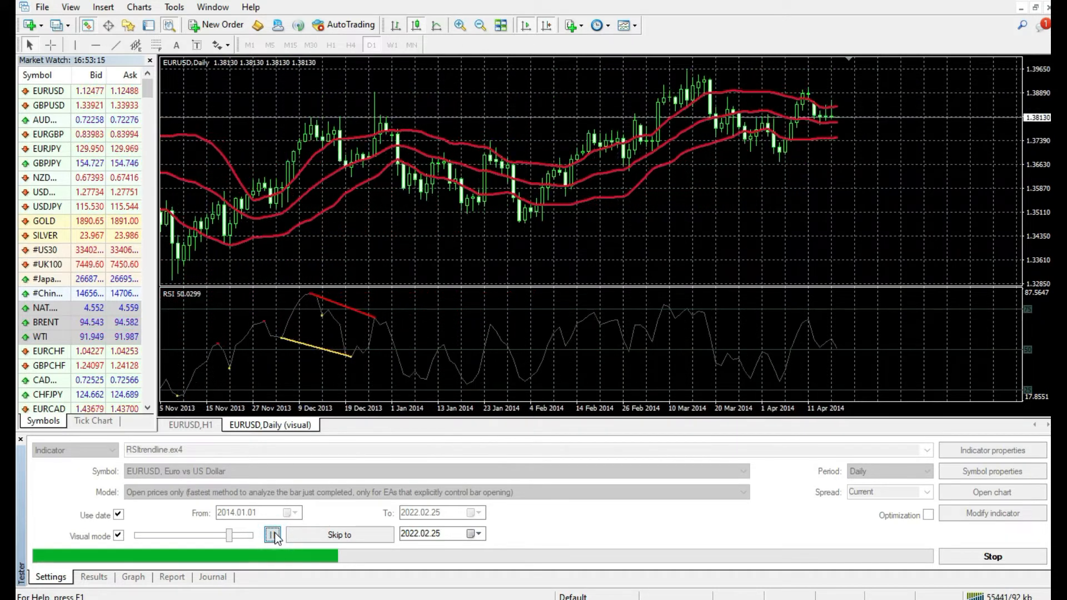
pyautogui.click(272, 534)
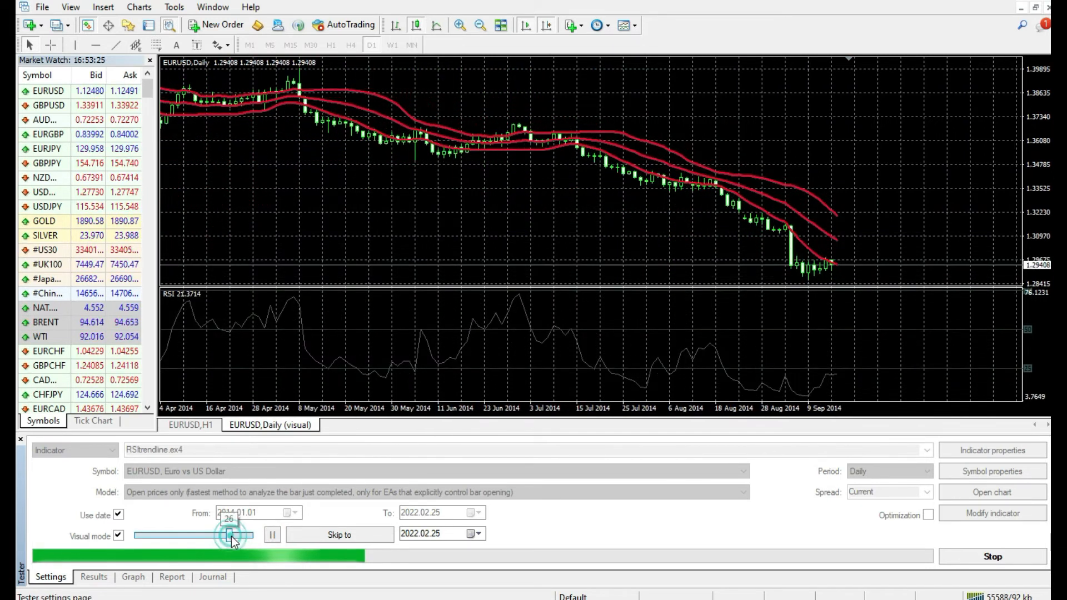
pyautogui.click(272, 534)
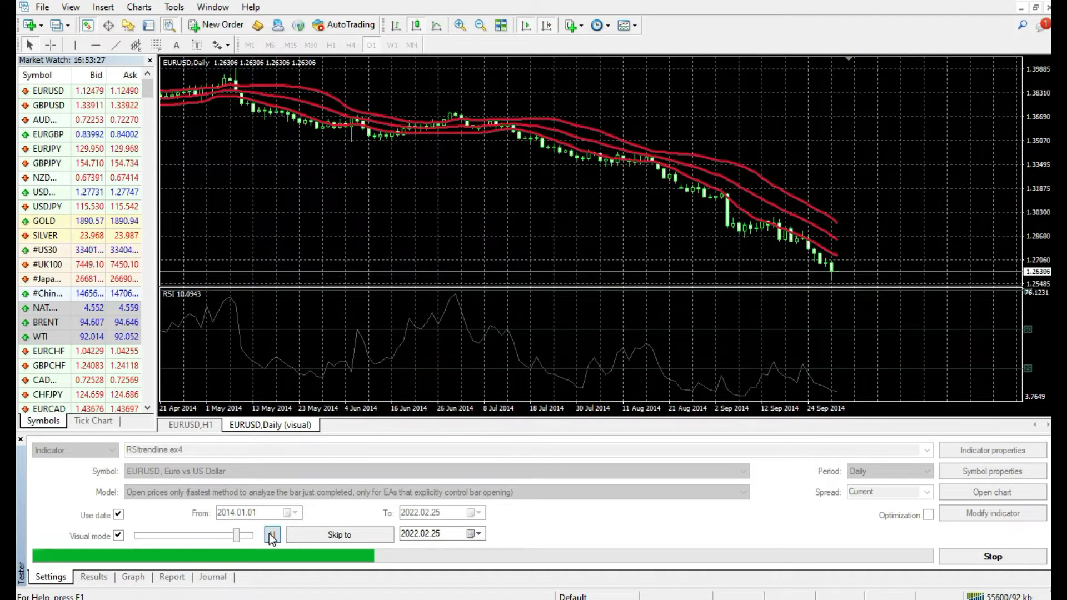
pyautogui.click(271, 534)
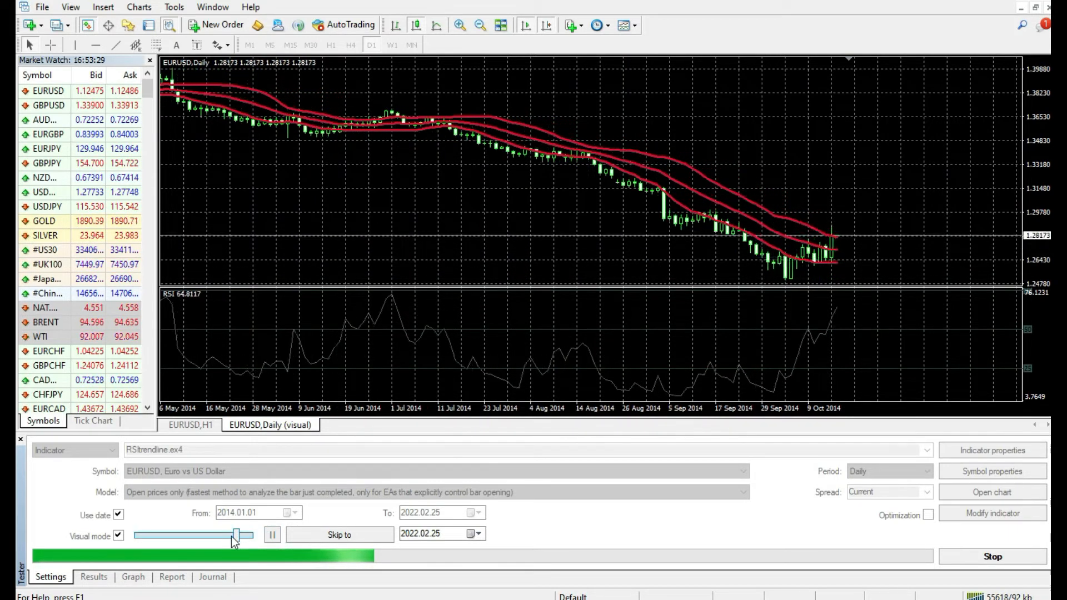
pyautogui.click(271, 535)
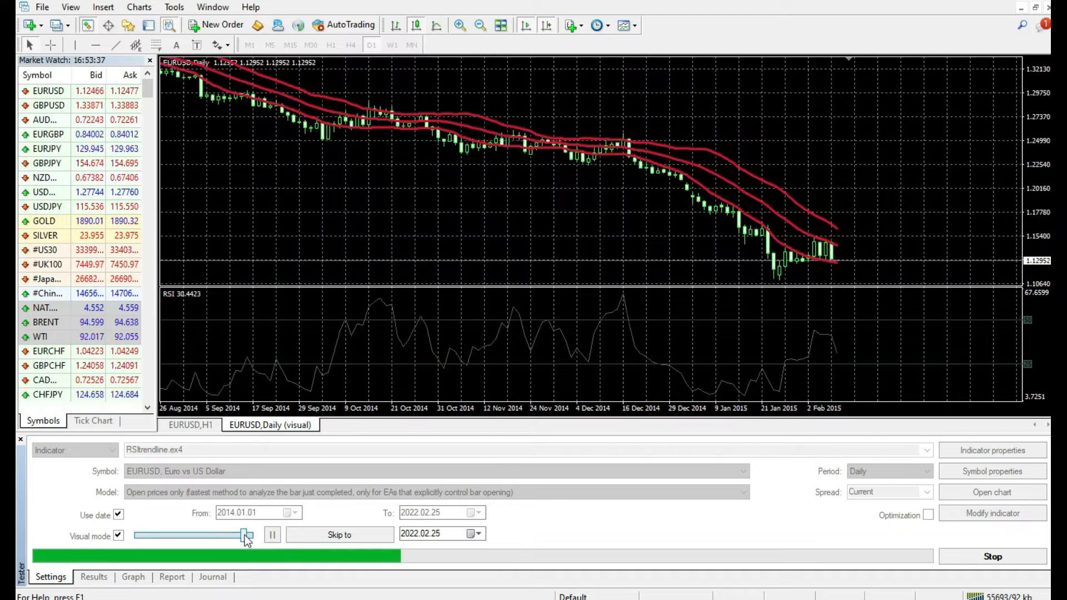
pyautogui.click(271, 535)
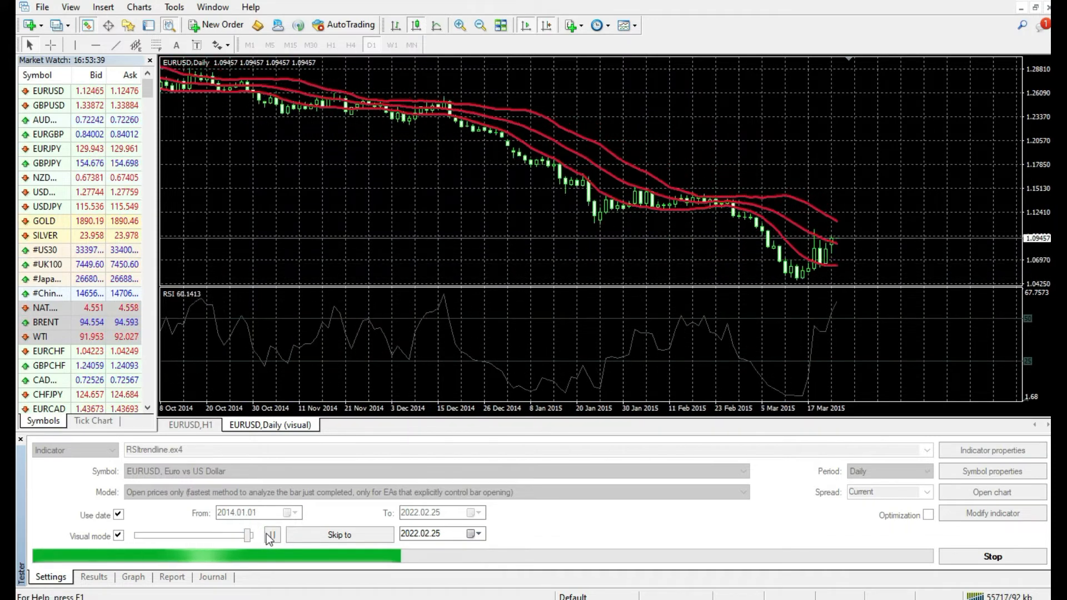
pyautogui.click(271, 534)
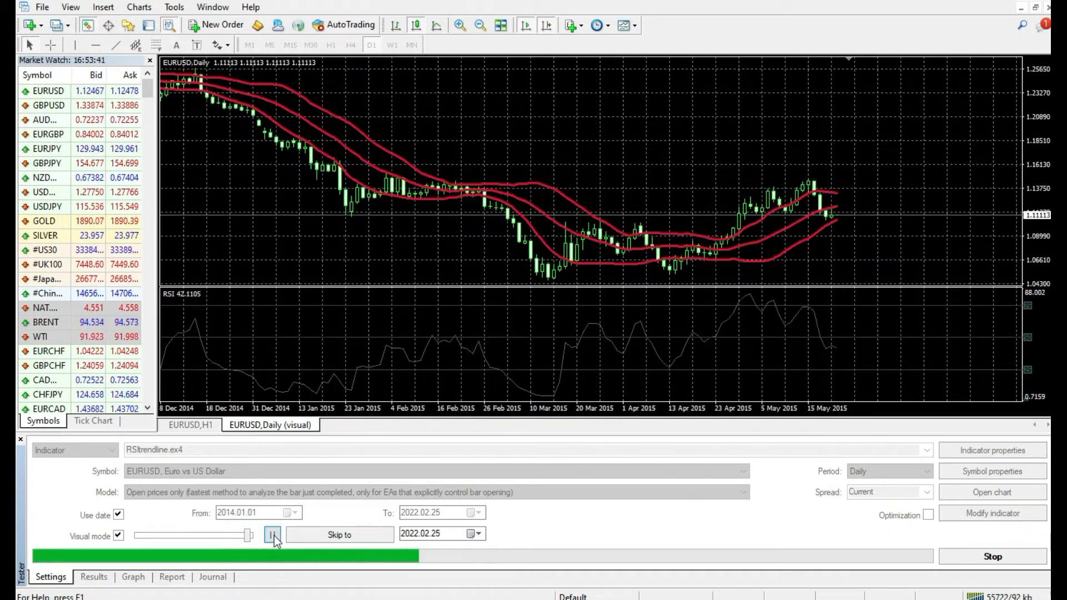
pyautogui.click(272, 534)
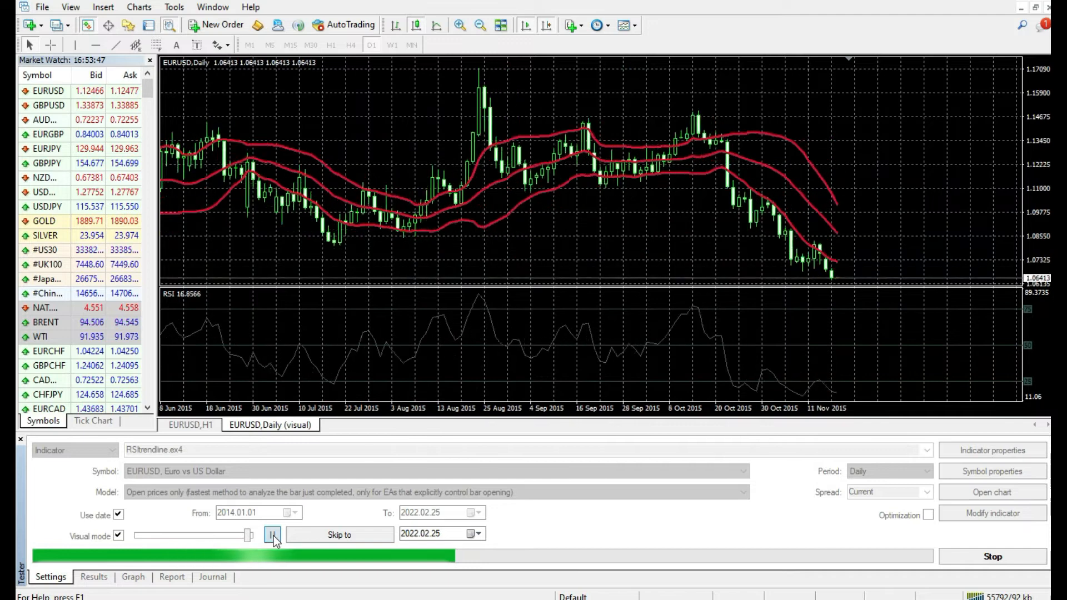
pyautogui.click(271, 535)
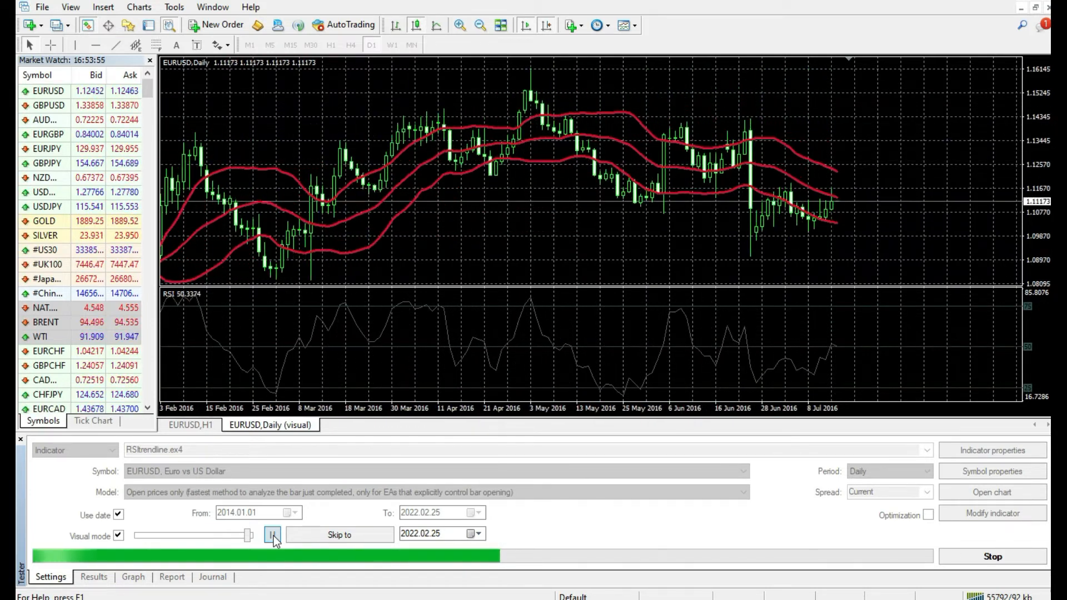
pyautogui.click(272, 535)
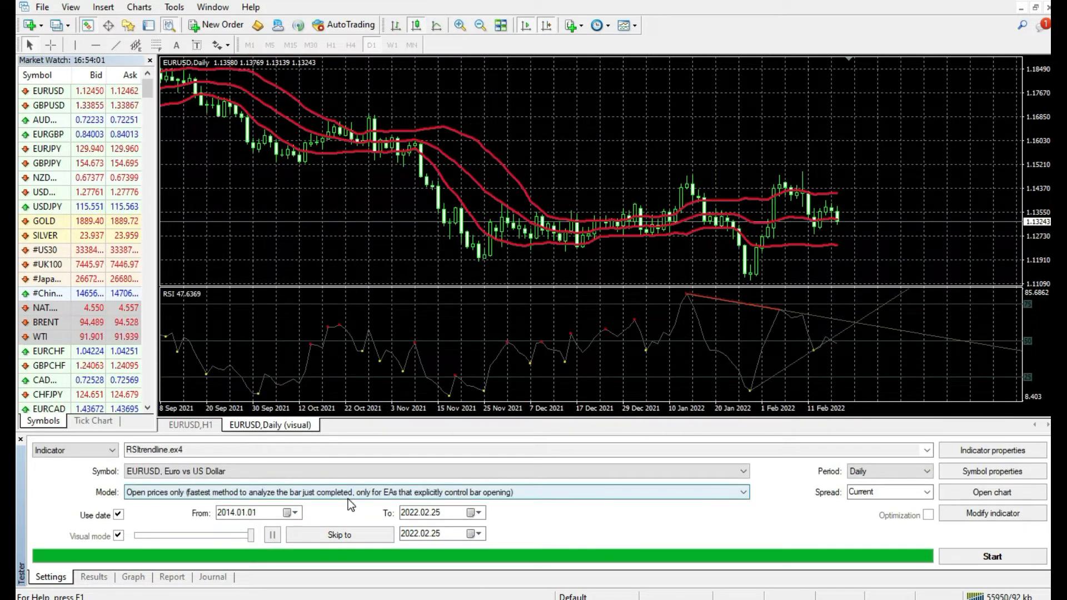
pyautogui.moveTo(408, 412)
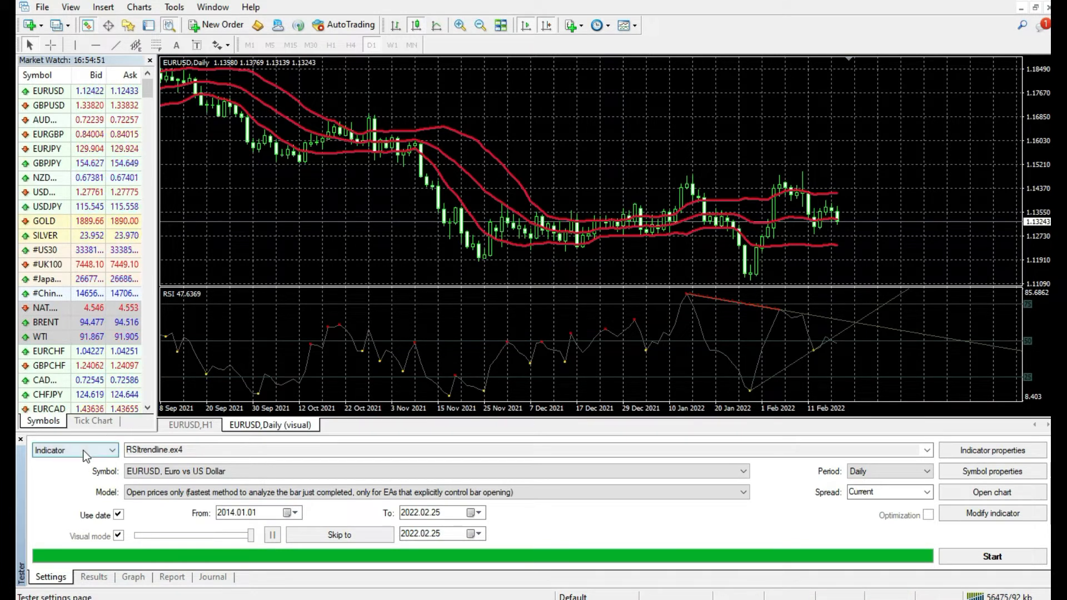
# Switch the tester type to Expert Advisor with WeeklyPullback M-touch v1.ex4 selected.
pyautogui.click(75, 450)
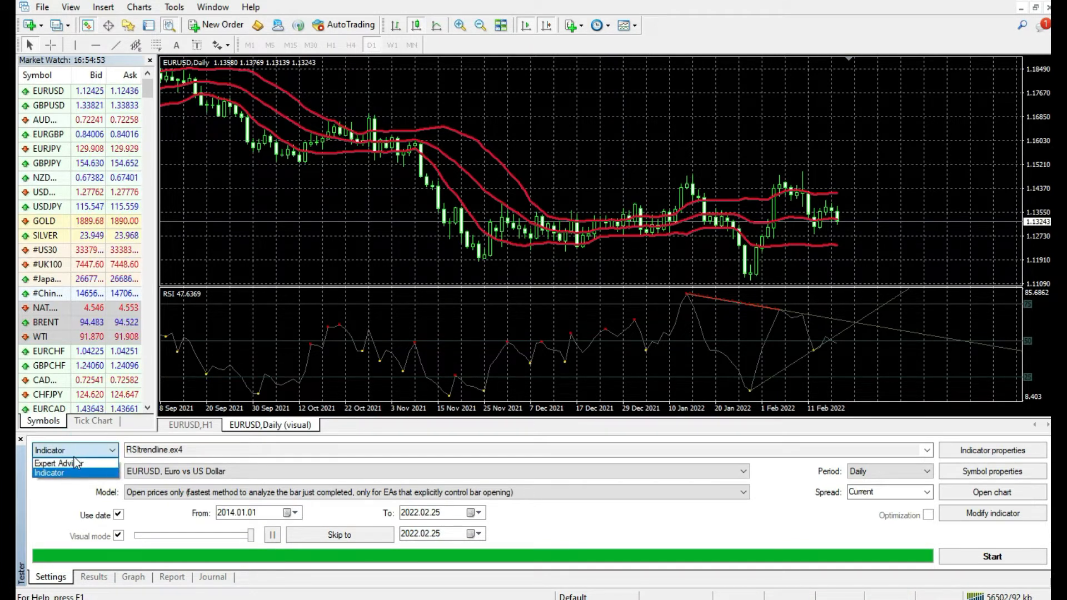
pyautogui.click(57, 464)
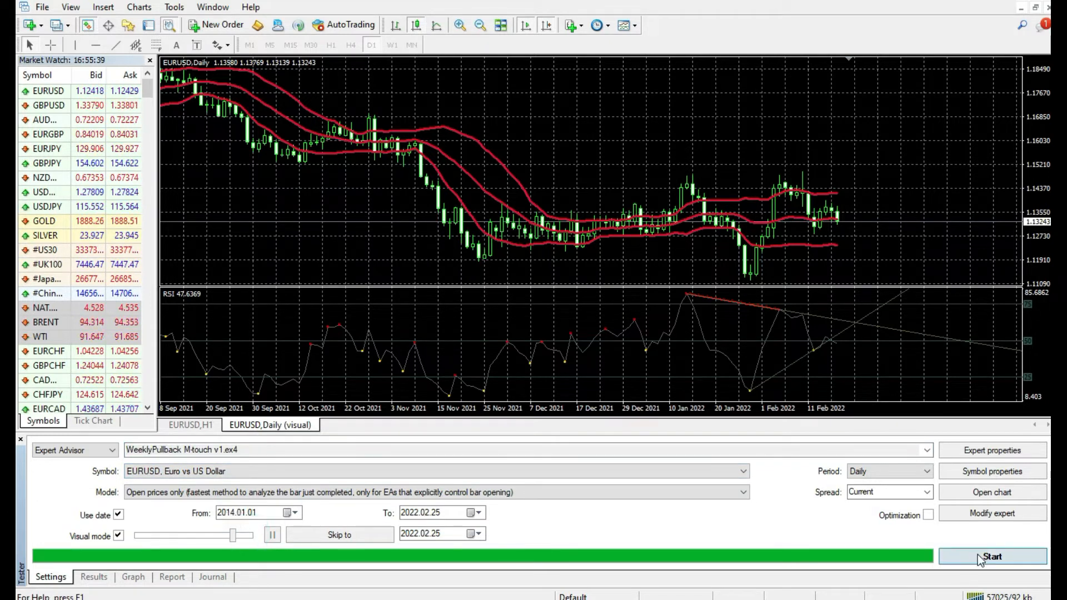
# Start the WeeklyPullback backtest, speed up playback, and list trades through August 2014.
pyautogui.click(991, 556)
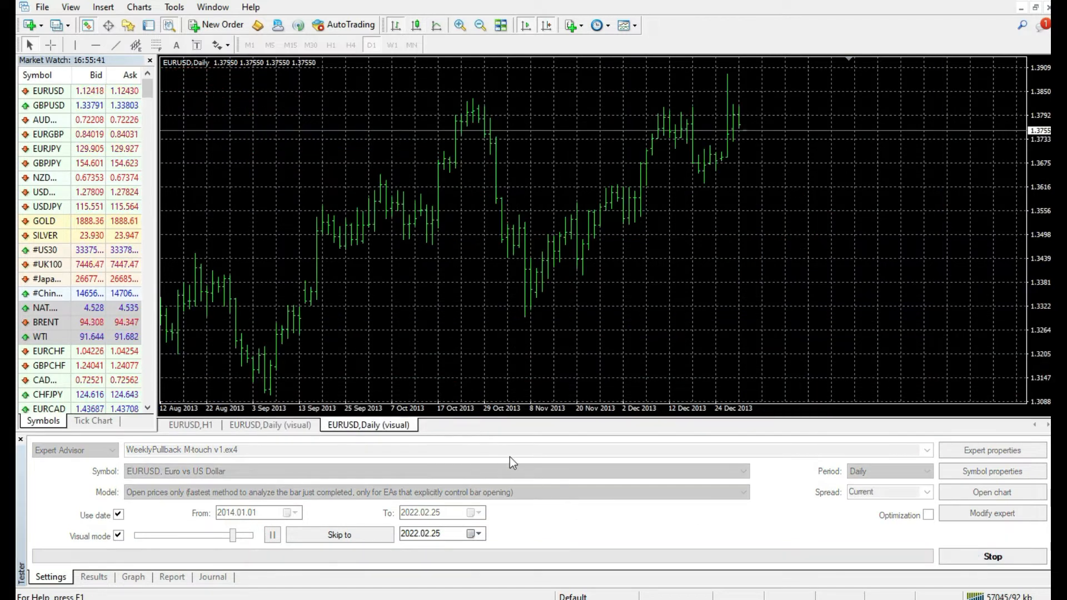
pyautogui.moveTo(231, 535); pyautogui.dragTo(237, 535)
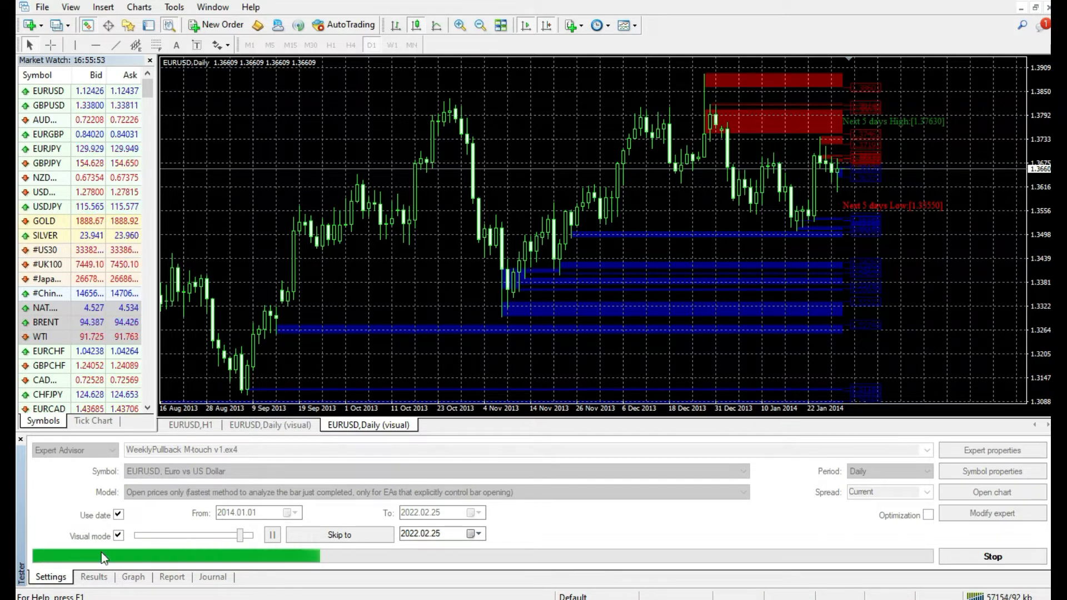
pyautogui.click(94, 576)
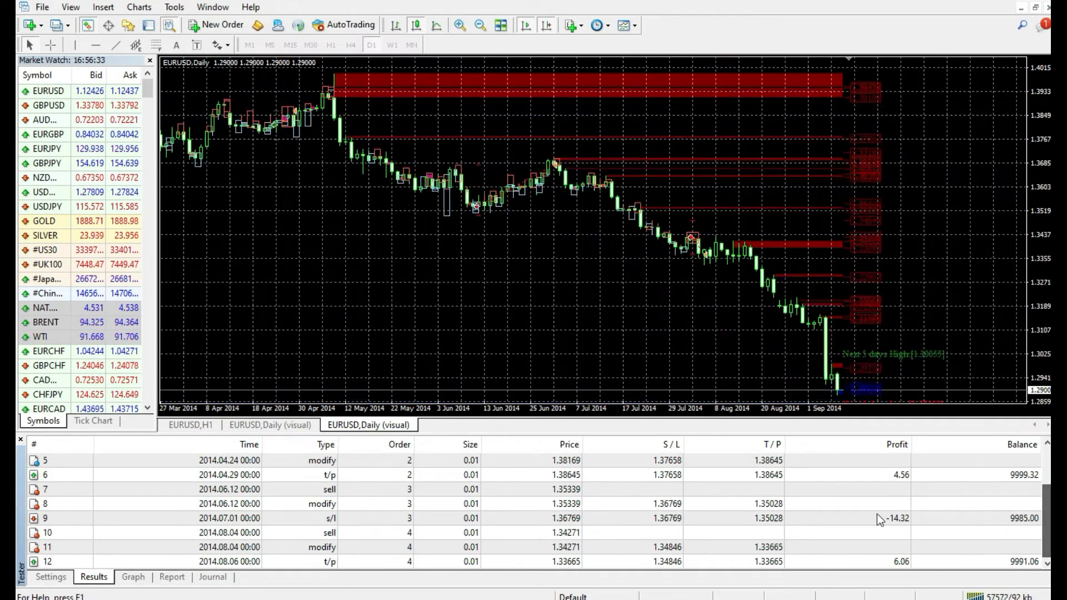
# Flip through the Settings, Results and Graph tabs to view the balance and equity curve.
pyautogui.click(49, 577)
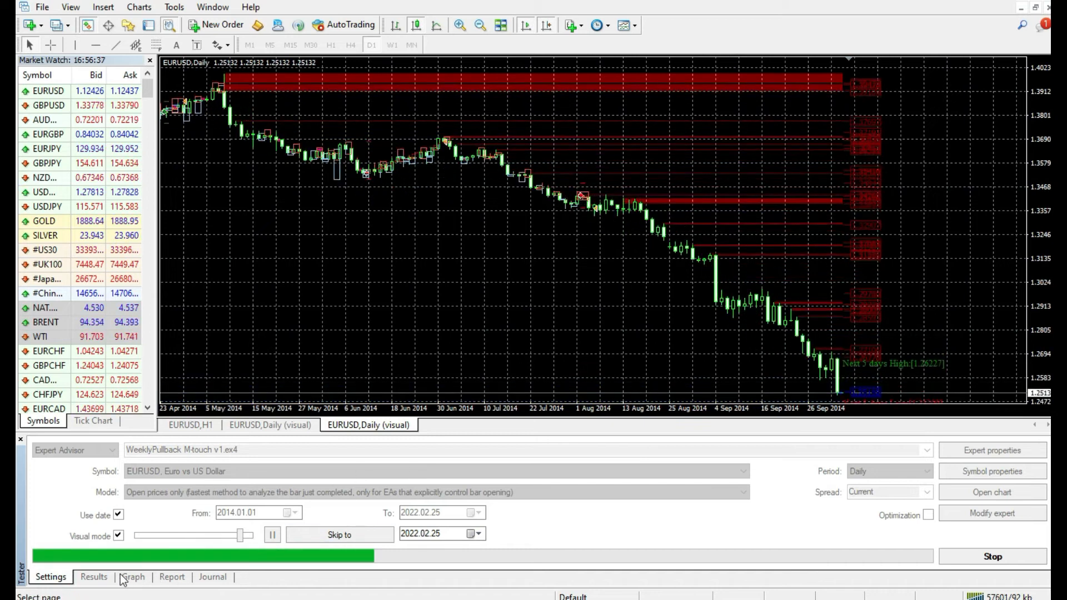
pyautogui.click(94, 577)
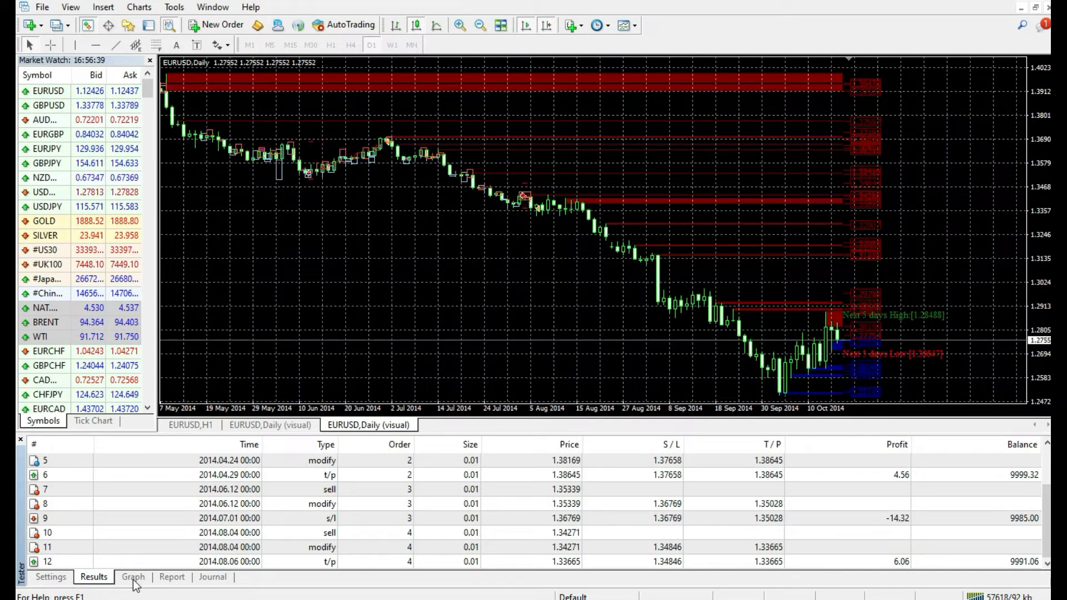
pyautogui.click(133, 576)
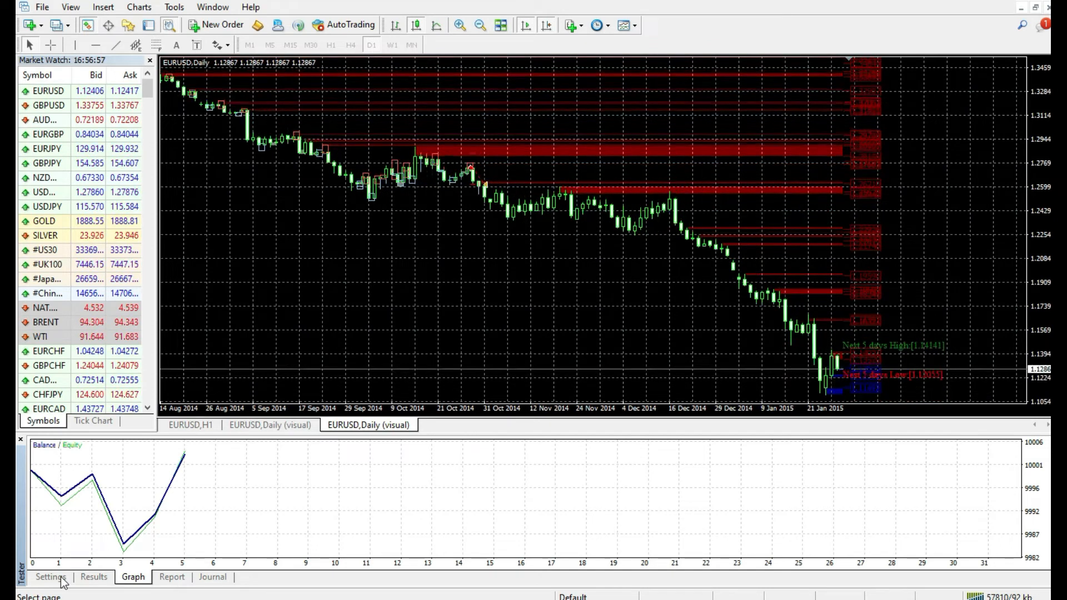
pyautogui.click(50, 576)
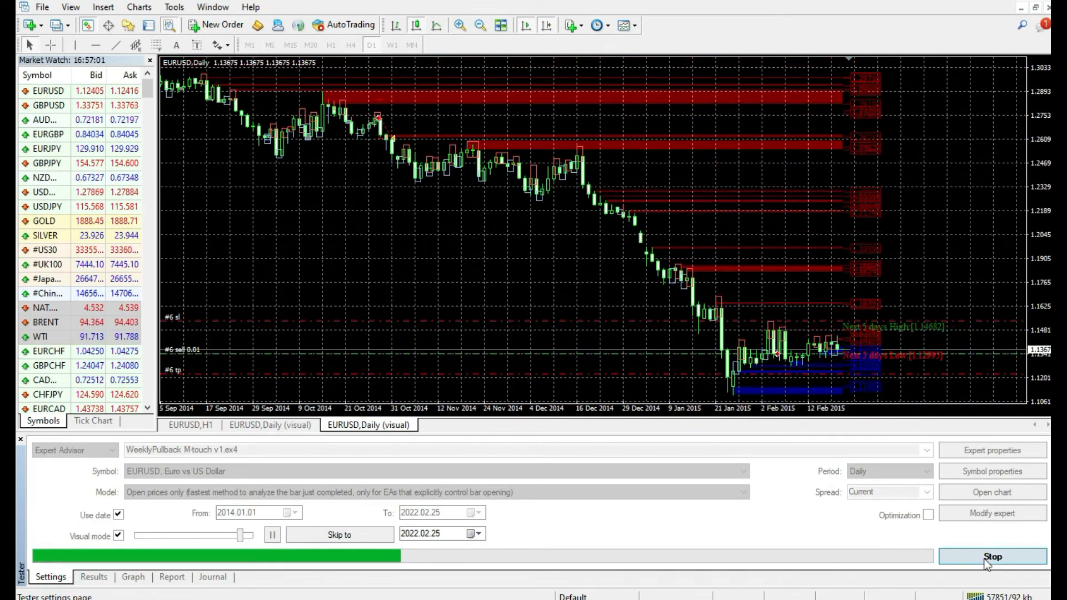
# Stop the test and view its report: 8 trades, net profit 34.79.
pyautogui.click(992, 557)
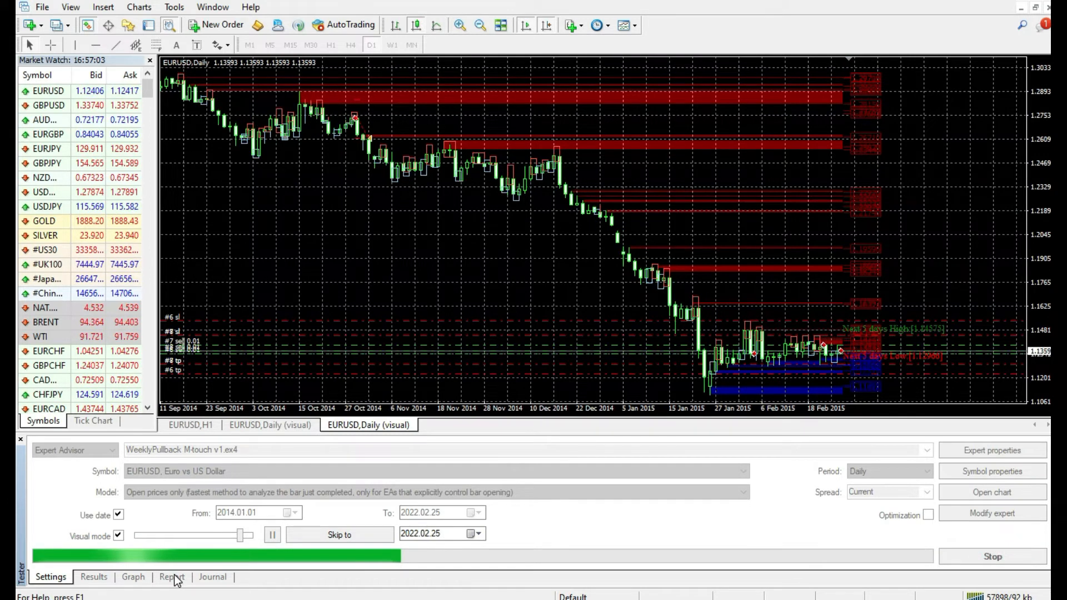
pyautogui.click(172, 576)
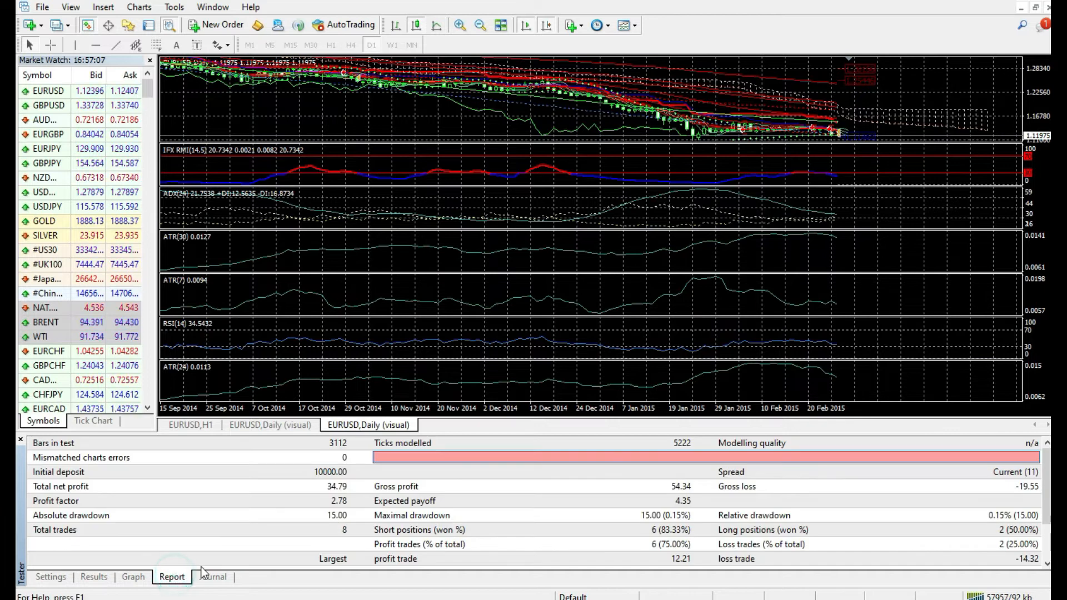